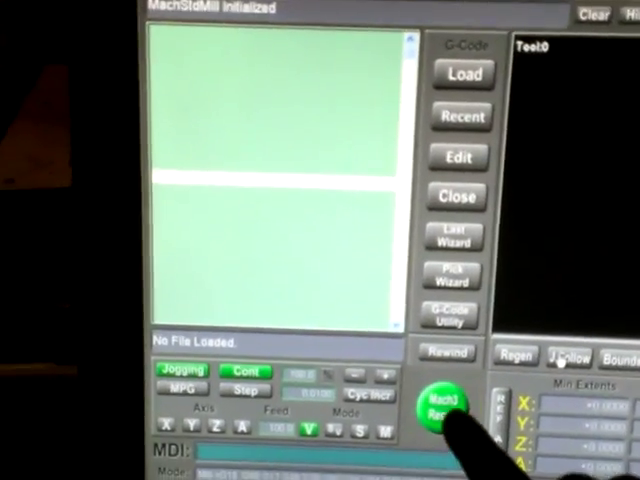
# Reset the machine controller and bring up the Load G-Code browser on the Carriage job folder.
pyautogui.click(436, 404)
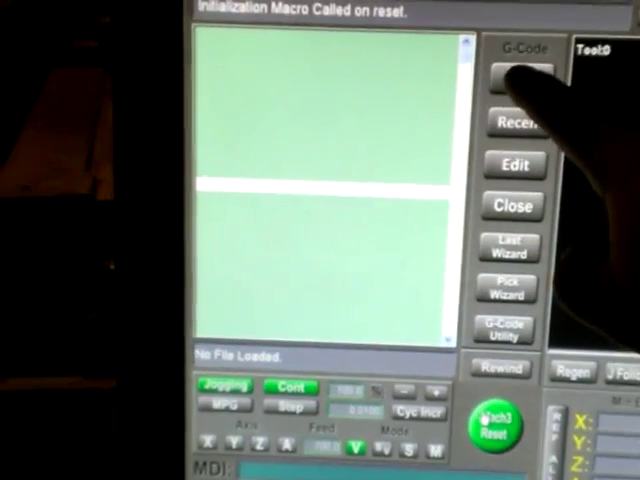
pyautogui.click(520, 76)
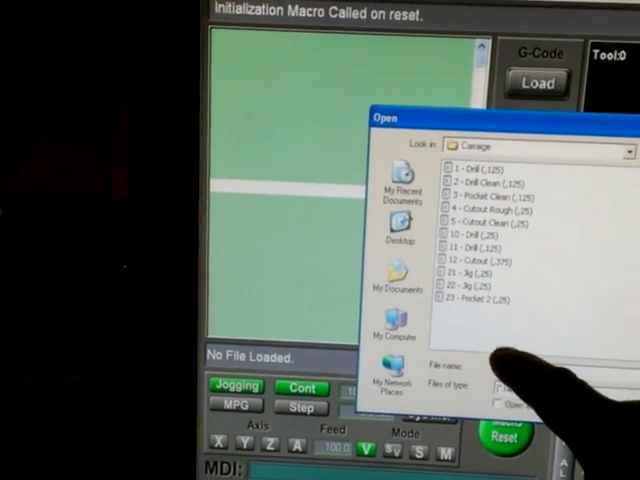